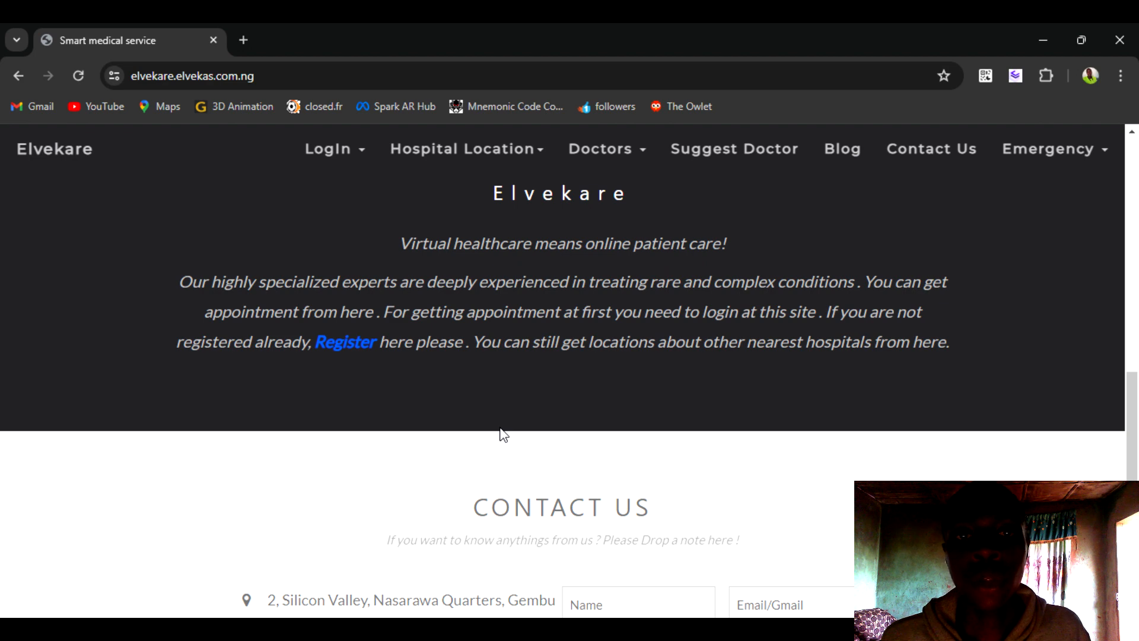
mouse_move(517, 412)
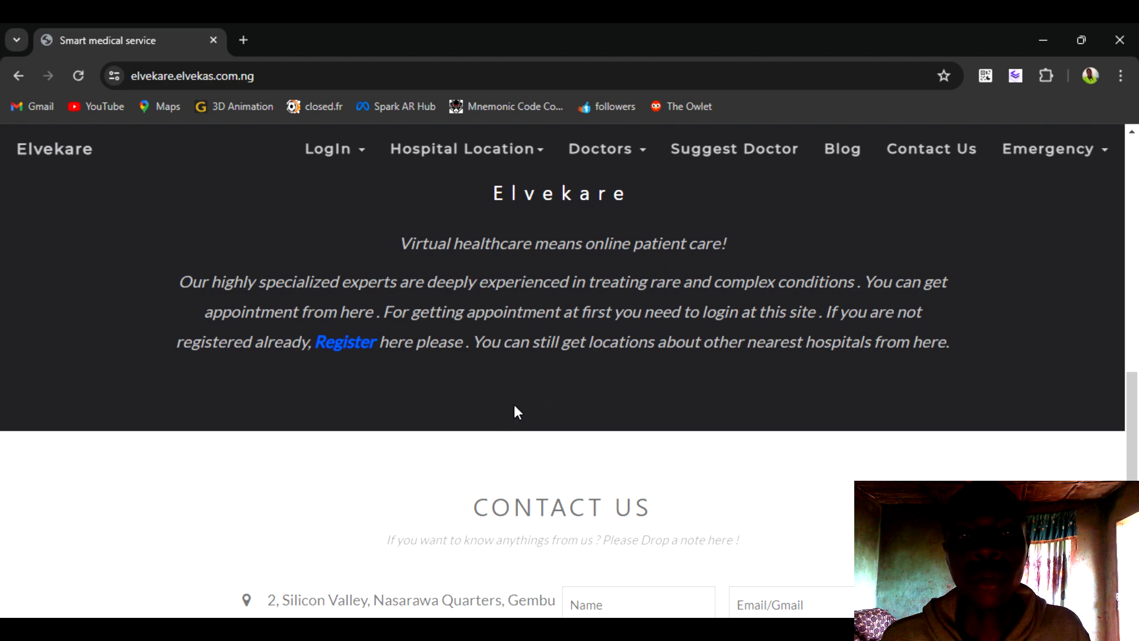
mouse_move(520, 415)
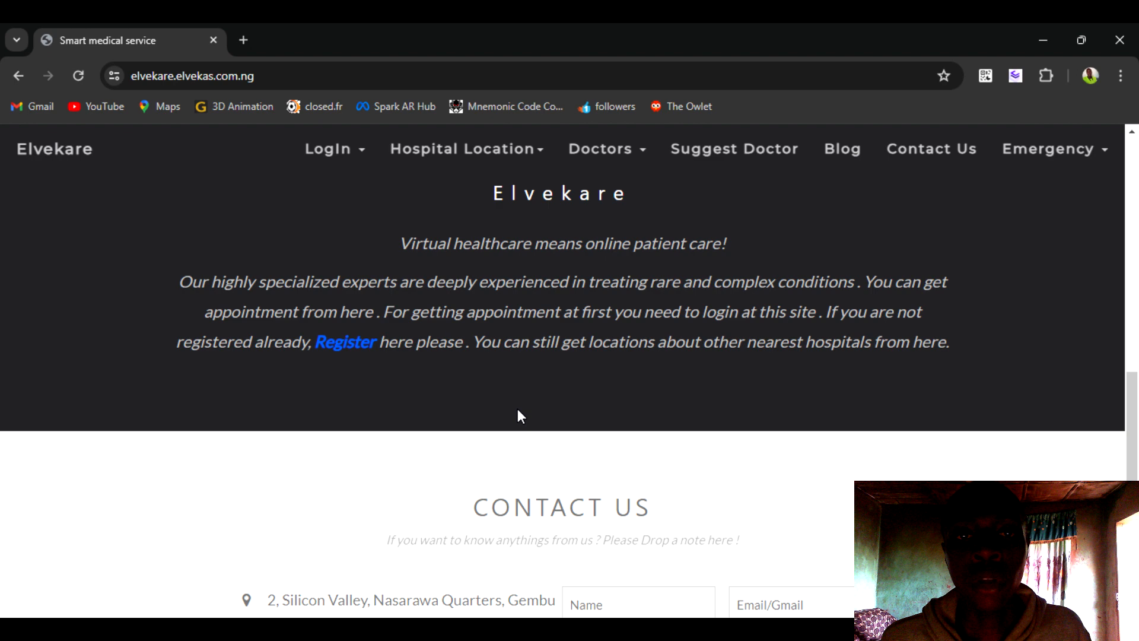
mouse_move(516, 407)
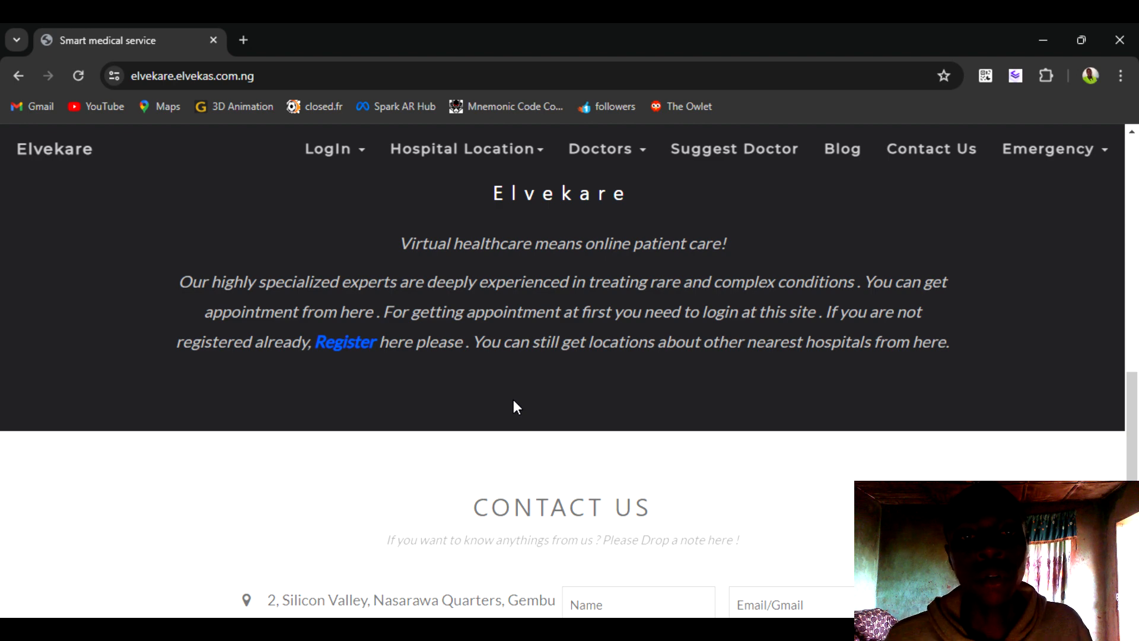
mouse_move(531, 408)
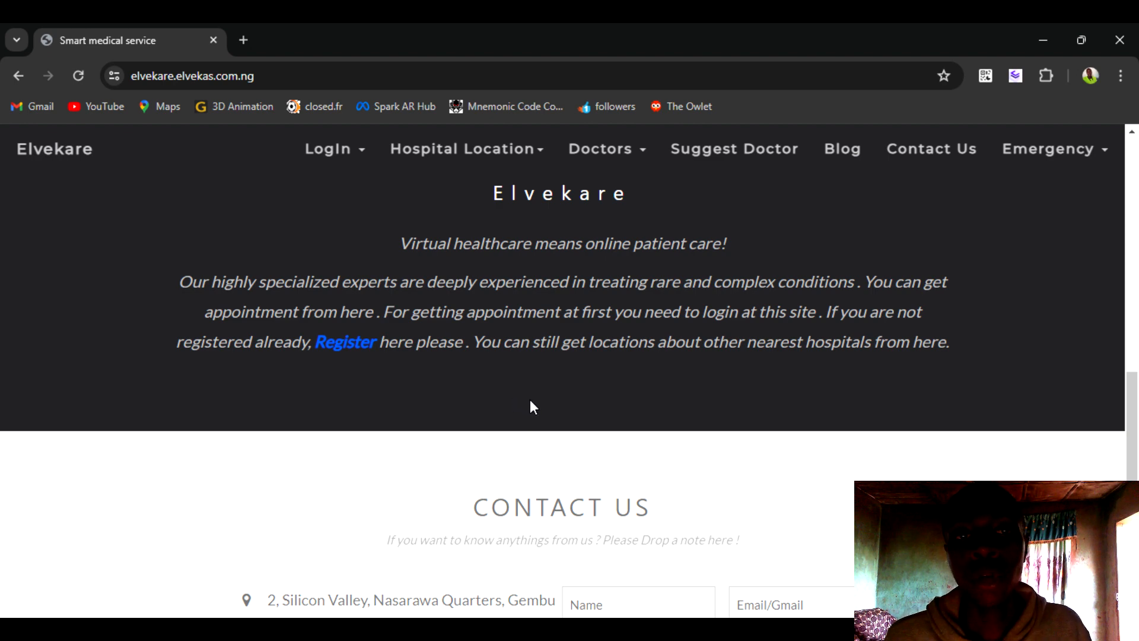
View the Admin Login page from the LogIn menu and return to the home page.
click(329, 149)
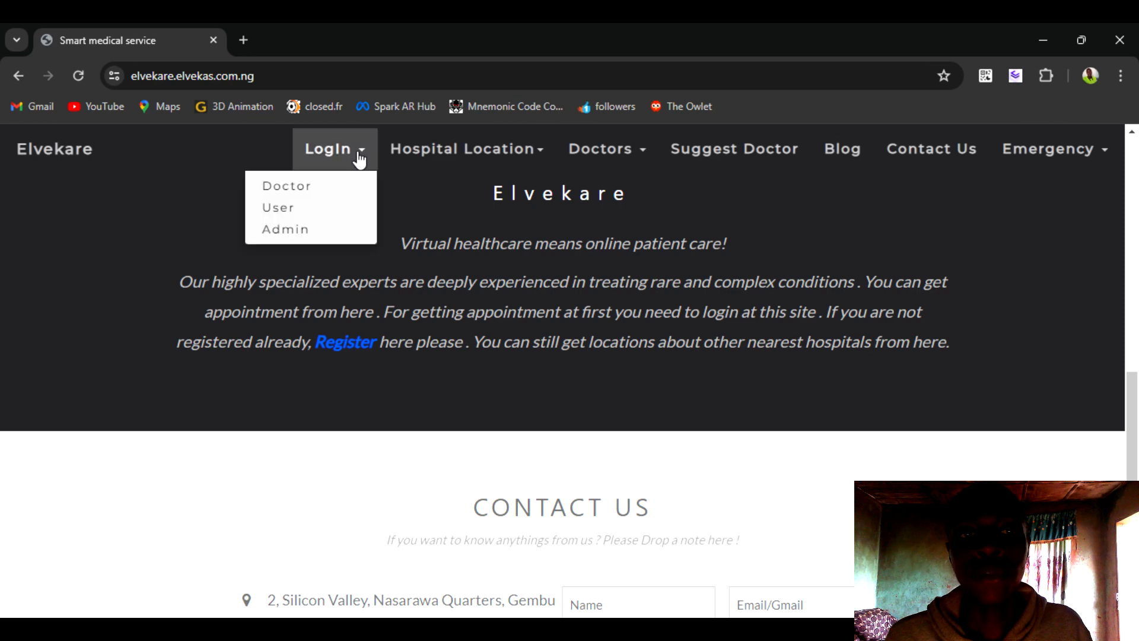
mouse_move(286, 187)
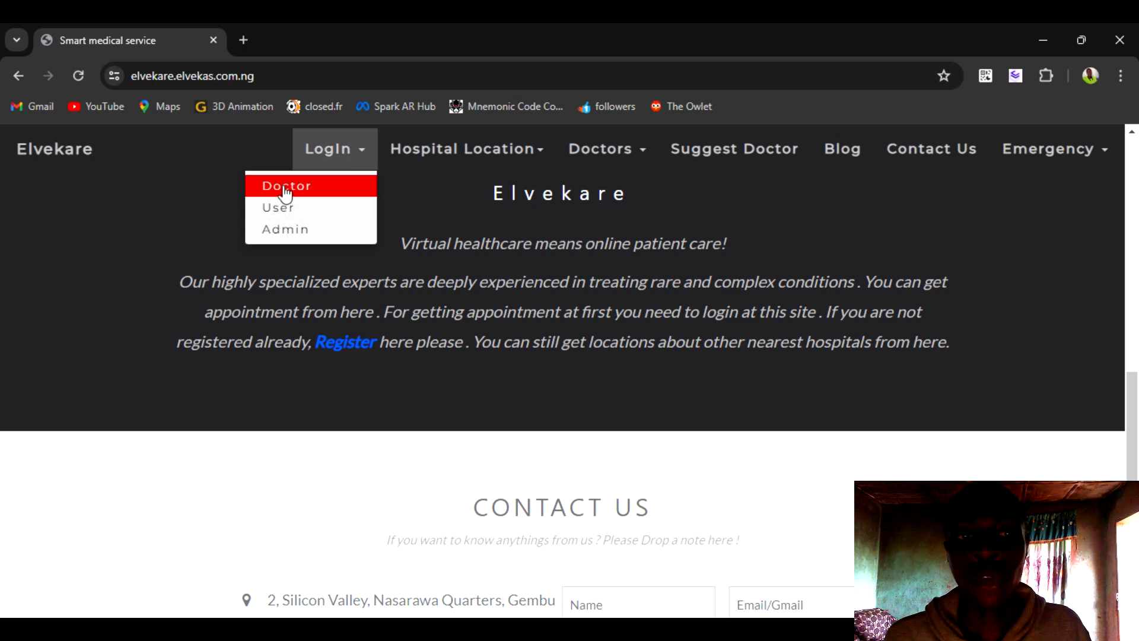
mouse_move(284, 211)
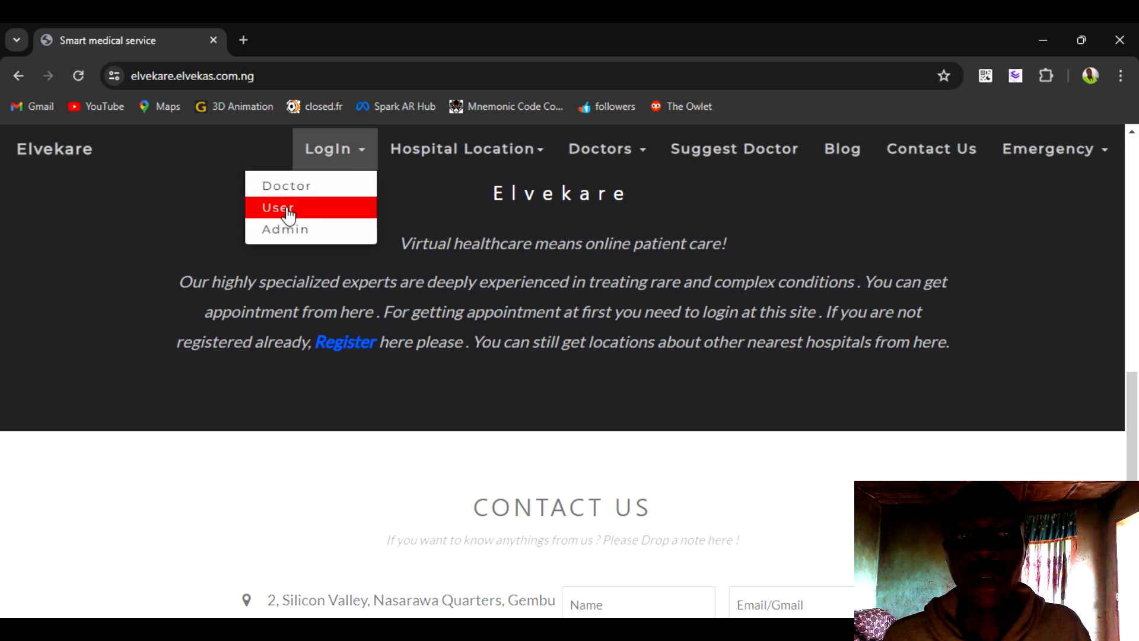
mouse_move(285, 229)
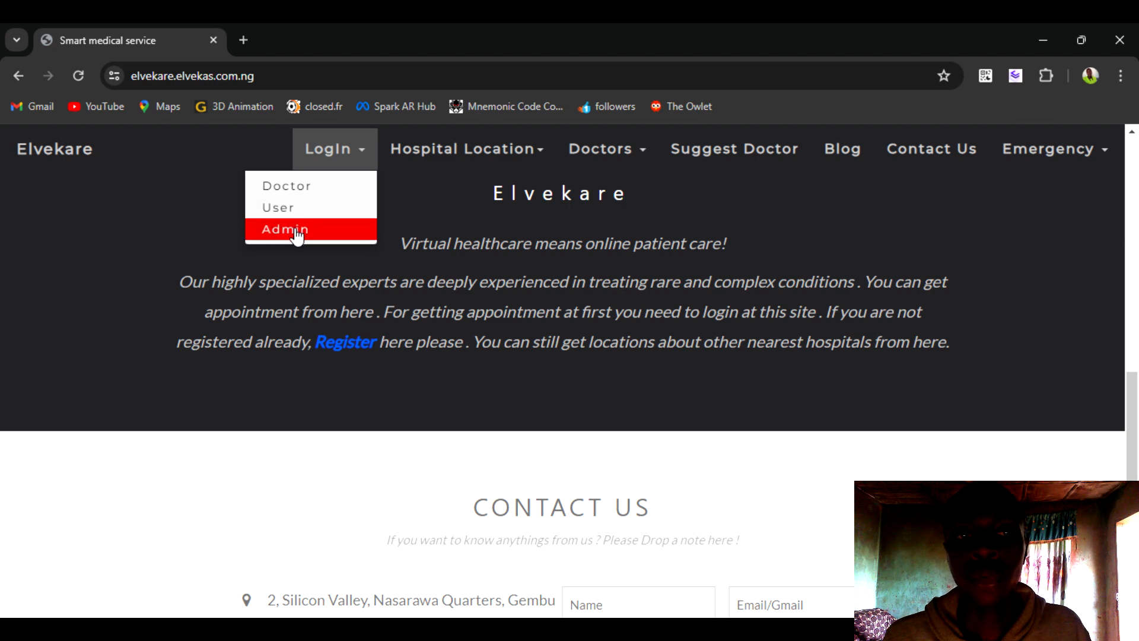
click(285, 229)
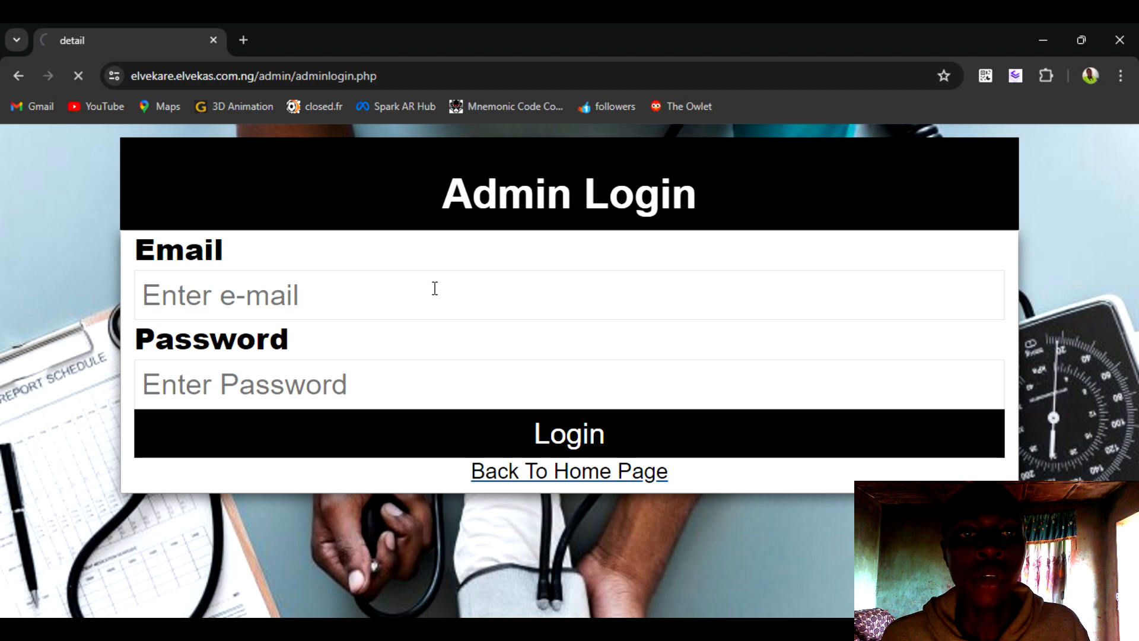
click(569, 471)
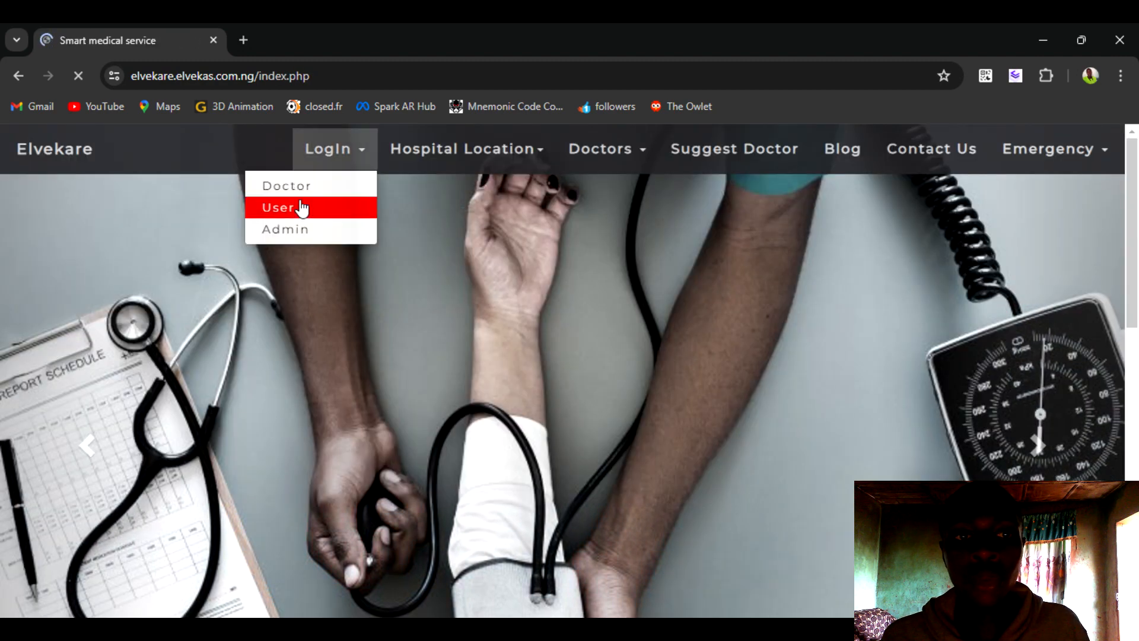
View the User Login page and return to the home page again.
click(286, 206)
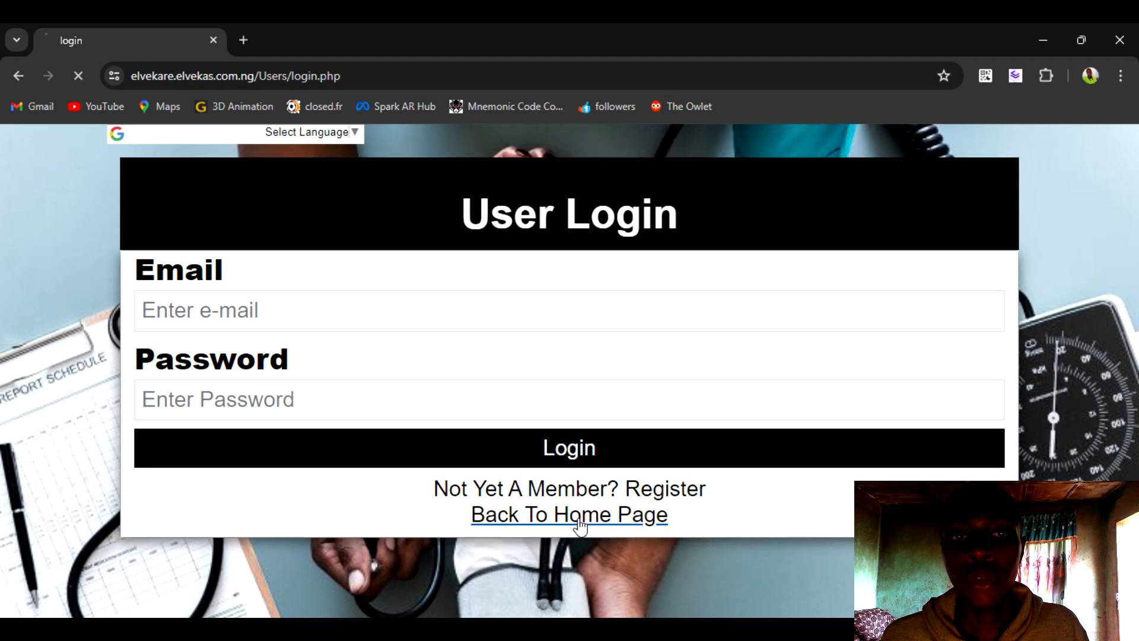
click(568, 514)
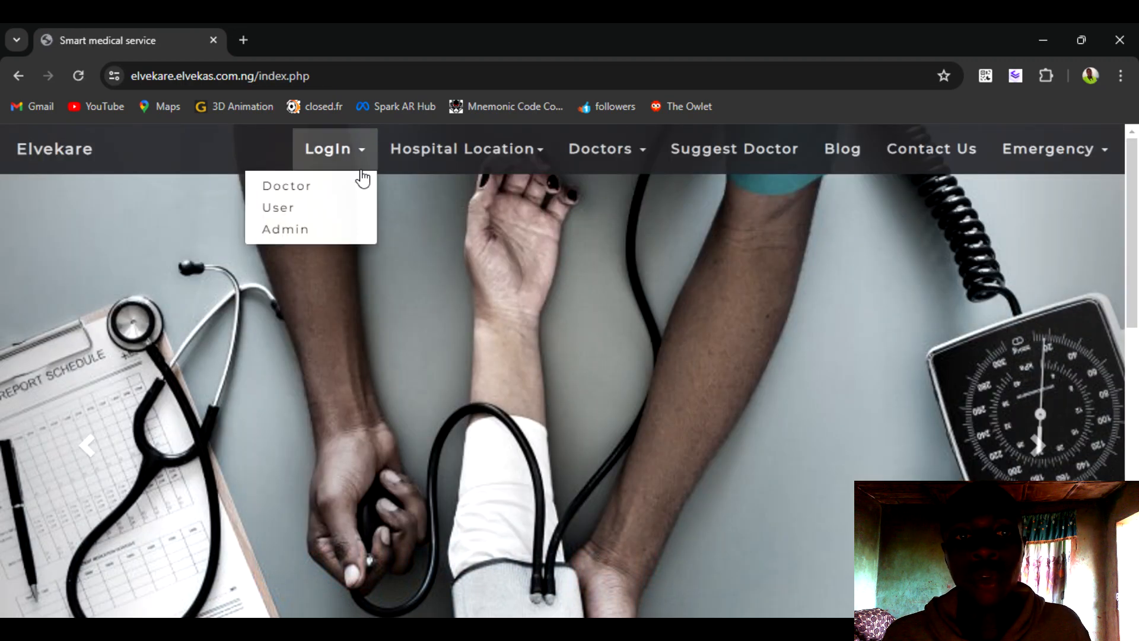
click(286, 186)
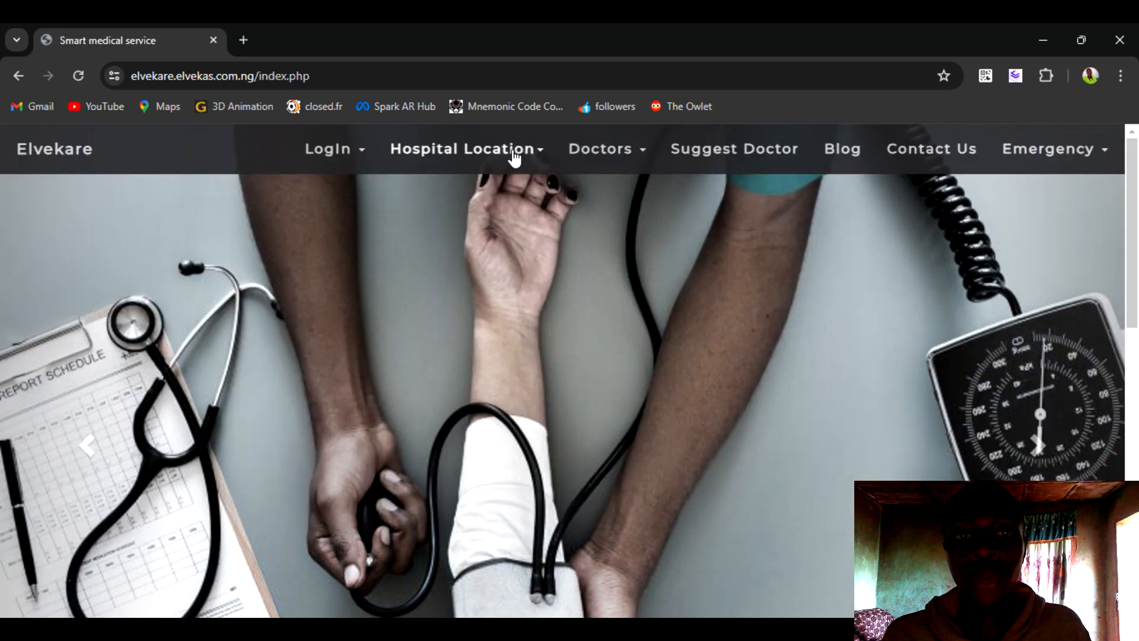
Visit the General Hospital location page, dismissing the page's context menu.
click(464, 148)
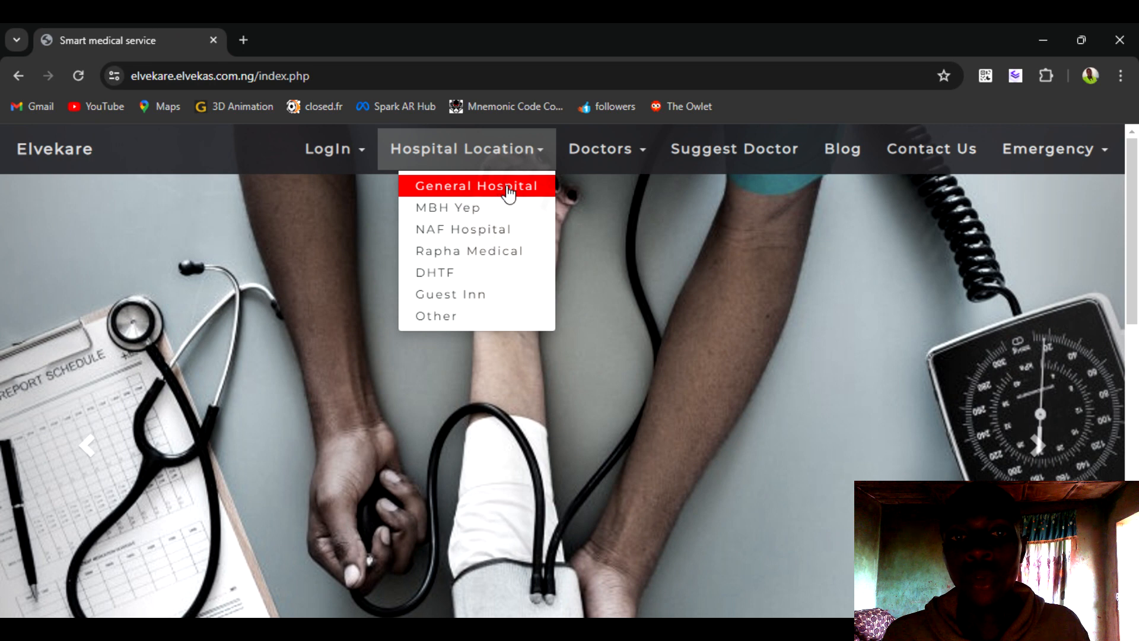
click(476, 187)
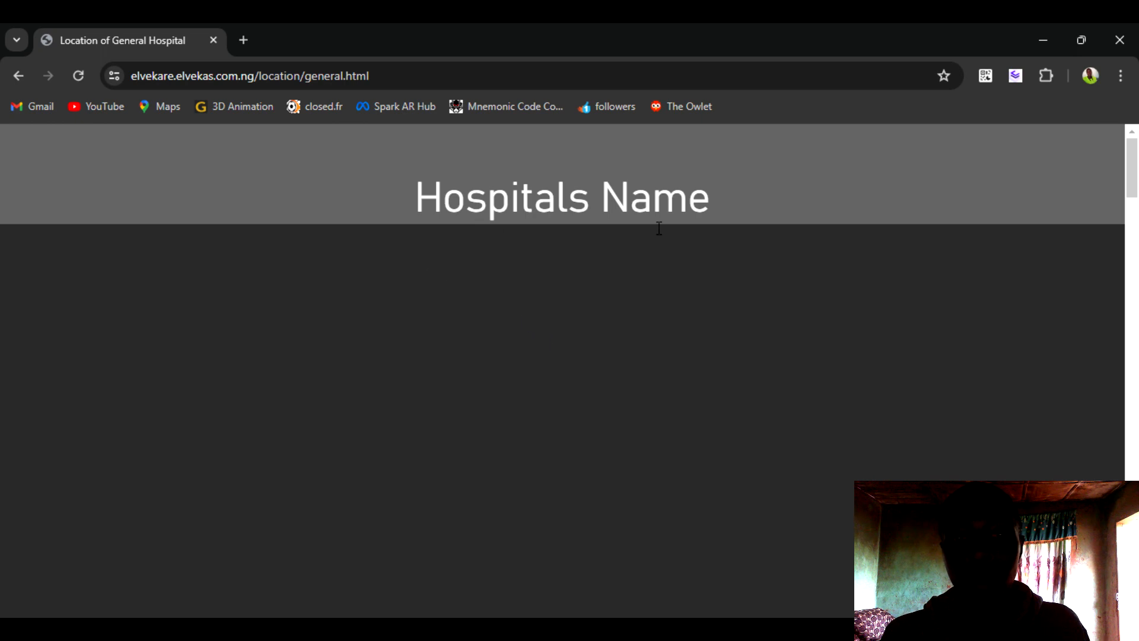
mouse_move(291, 352)
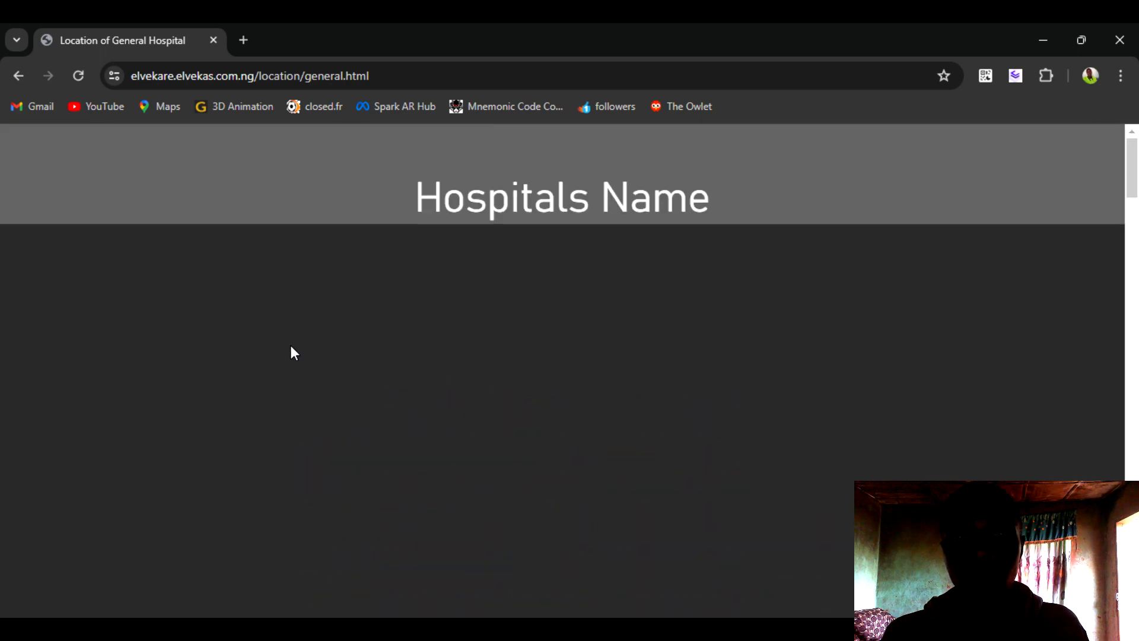
mouse_move(218, 385)
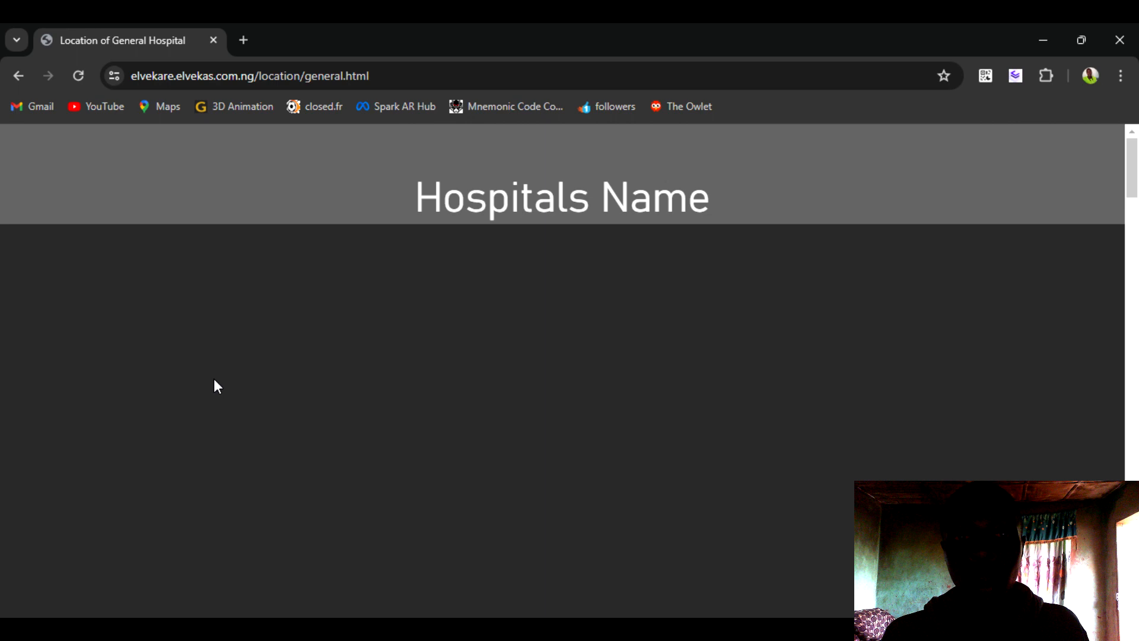
right_click(218, 385)
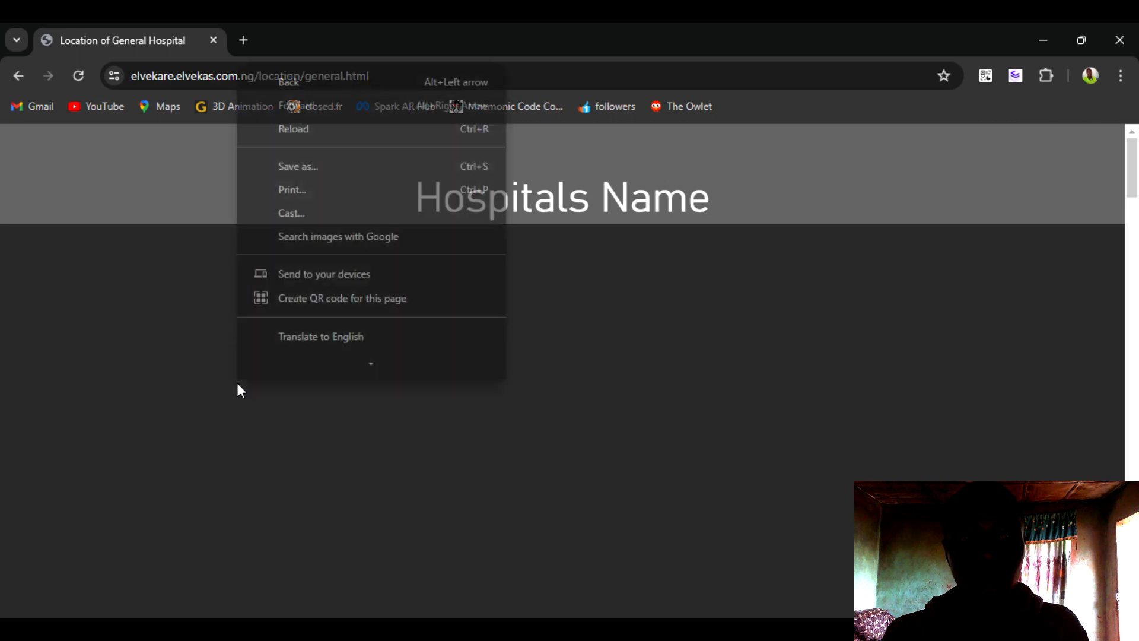
click(323, 434)
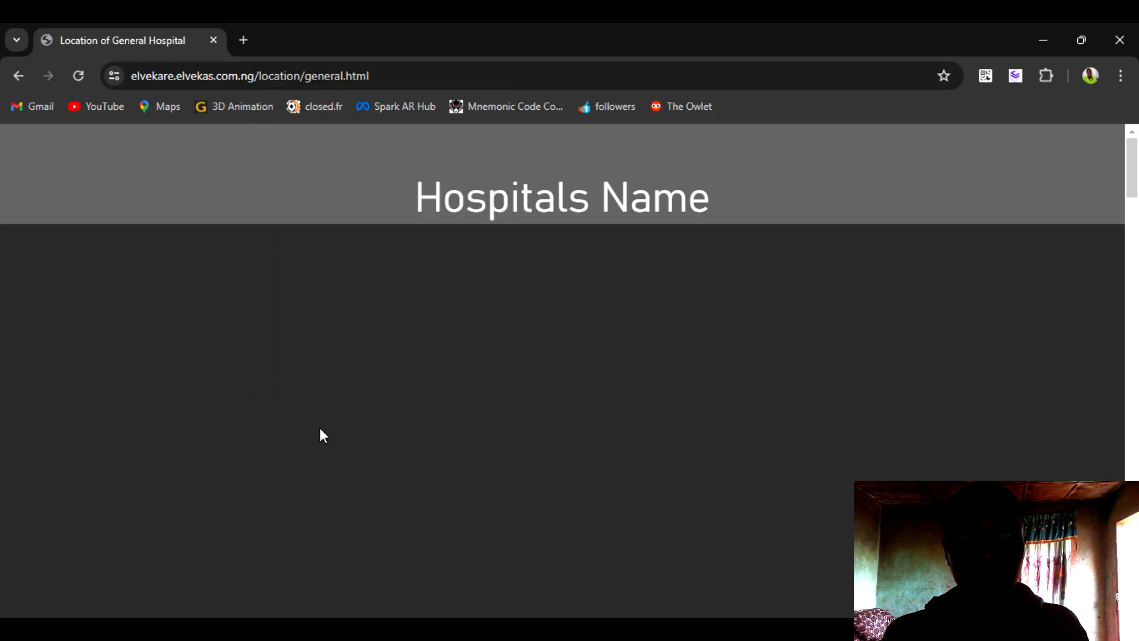
mouse_move(492, 412)
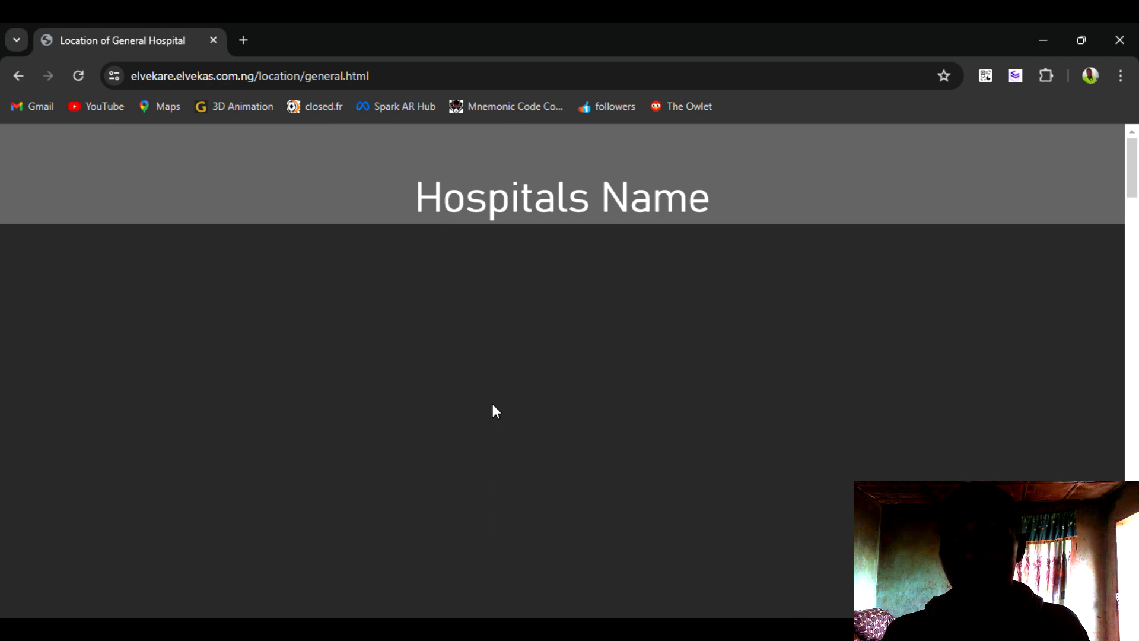
mouse_move(300, 312)
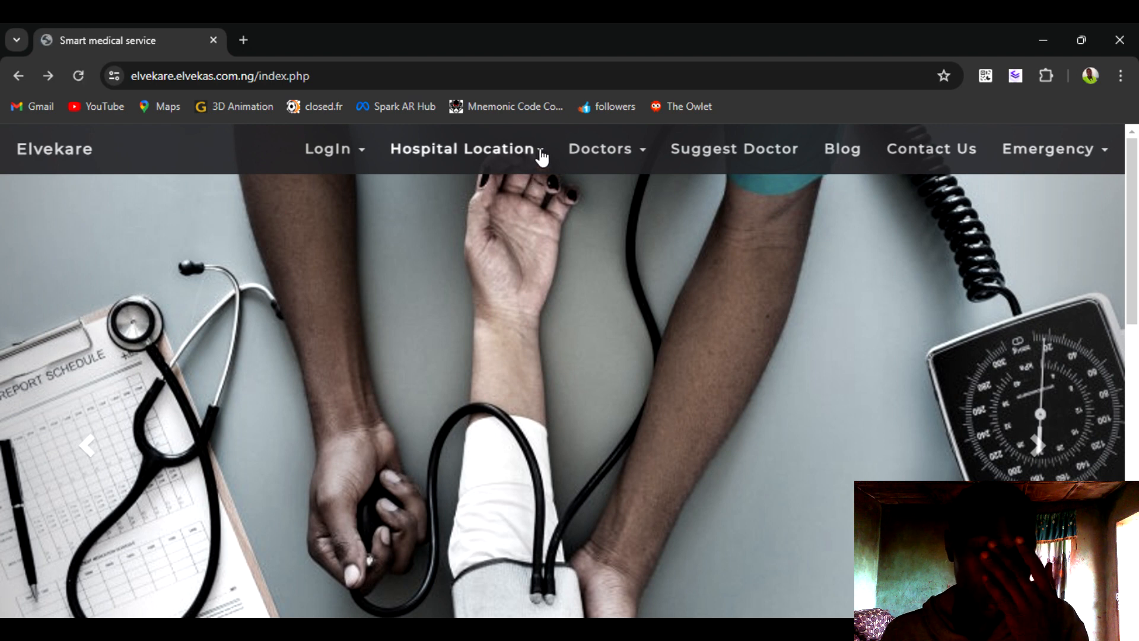
Visit the MBH Yep location page and pan its satellite hospital map.
click(461, 150)
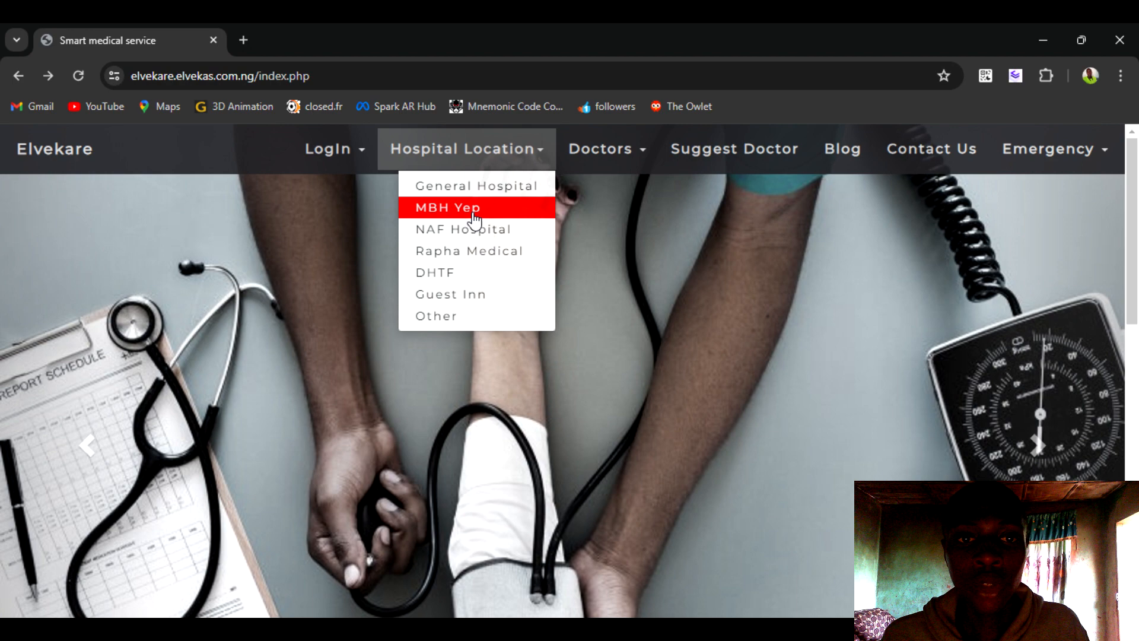
click(447, 208)
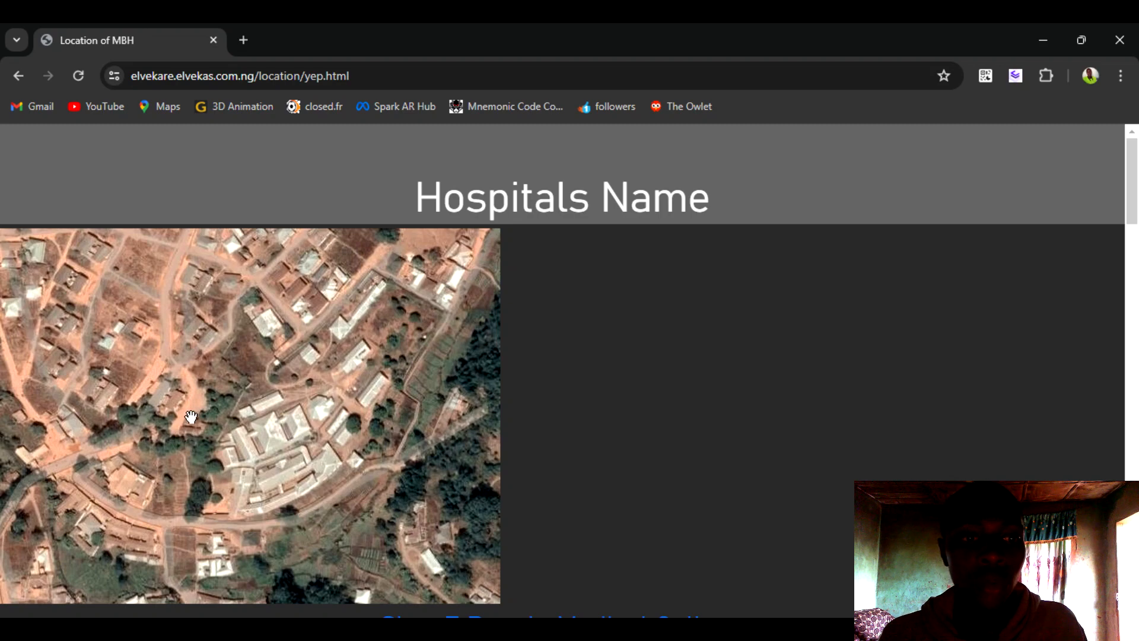
drag(190, 418, 328, 435)
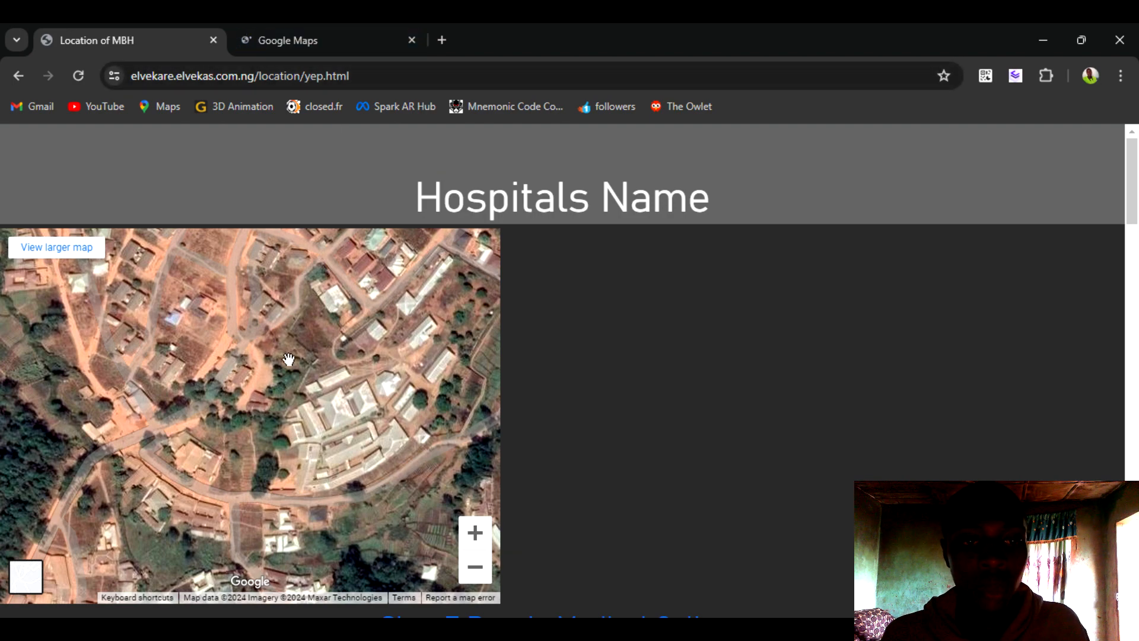
click(17, 76)
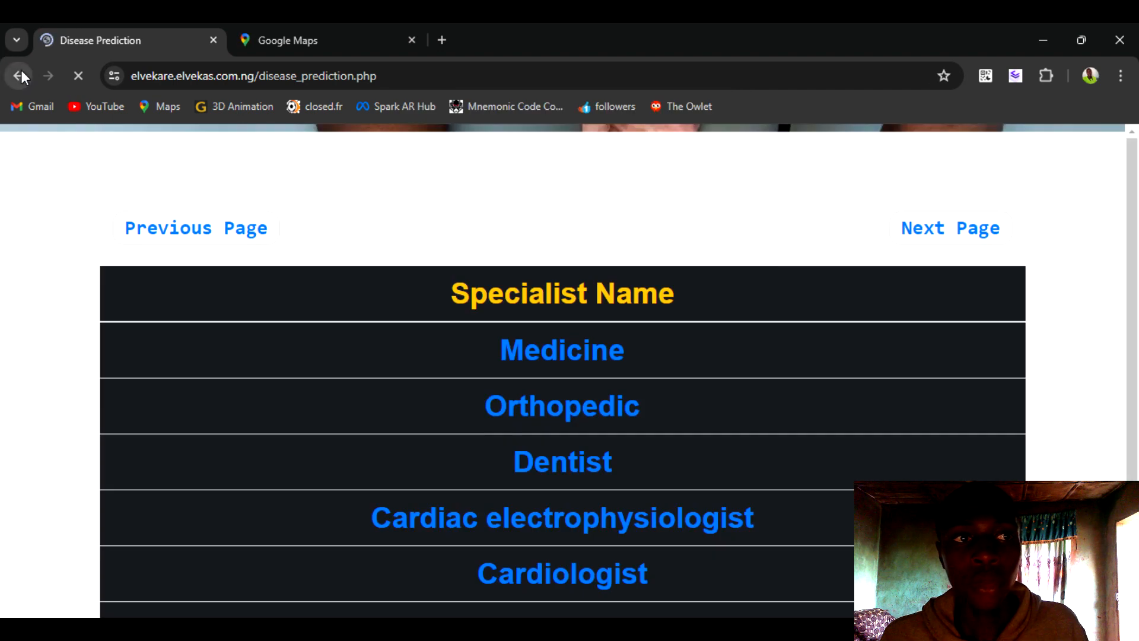
Visit the Emergency page and browse the Hospital Location and Doctors menus.
click(18, 76)
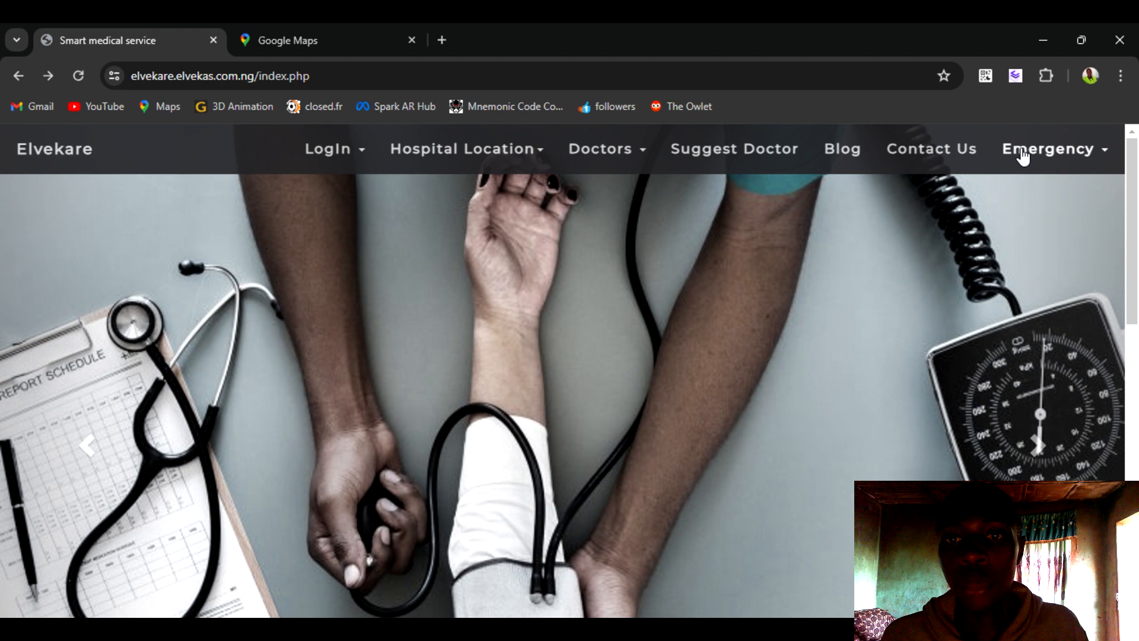
mouse_move(593, 278)
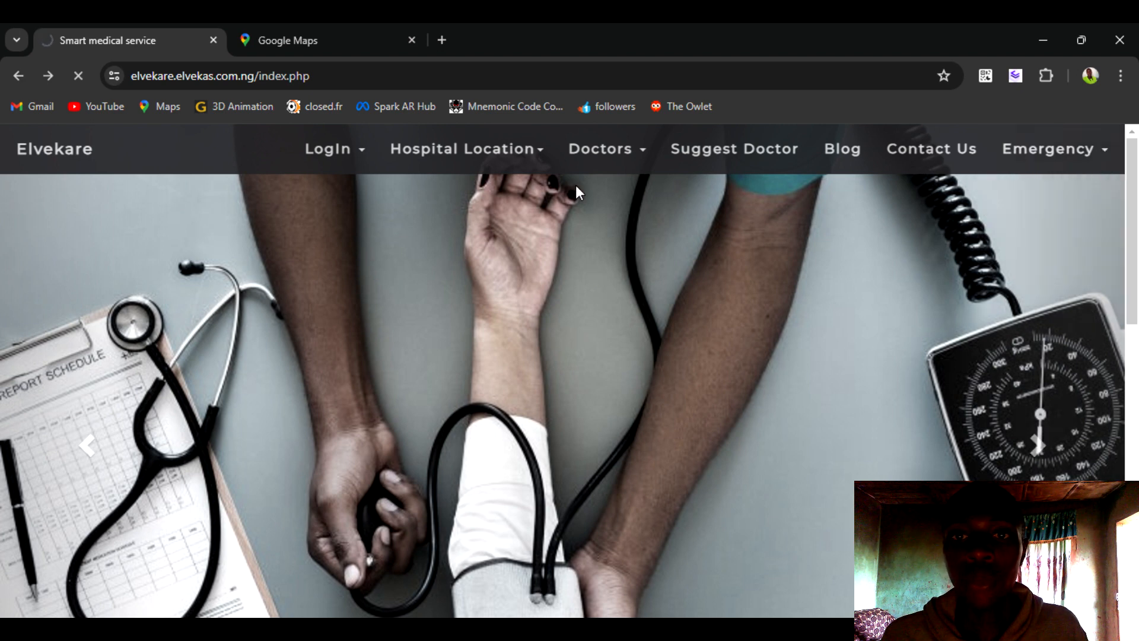
click(1047, 150)
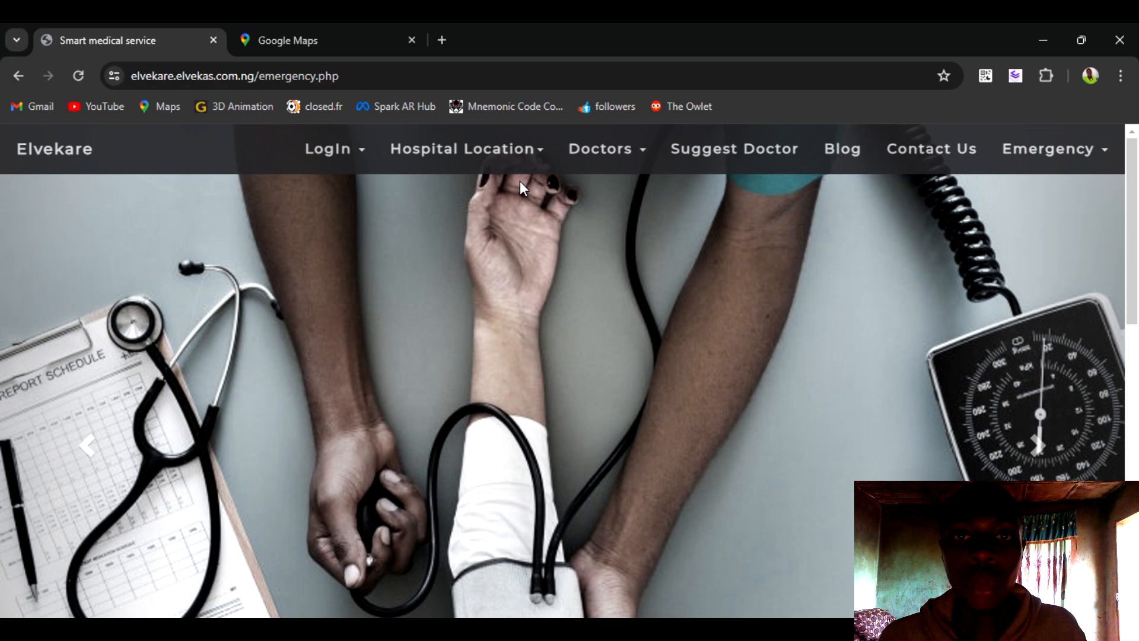
mouse_move(588, 328)
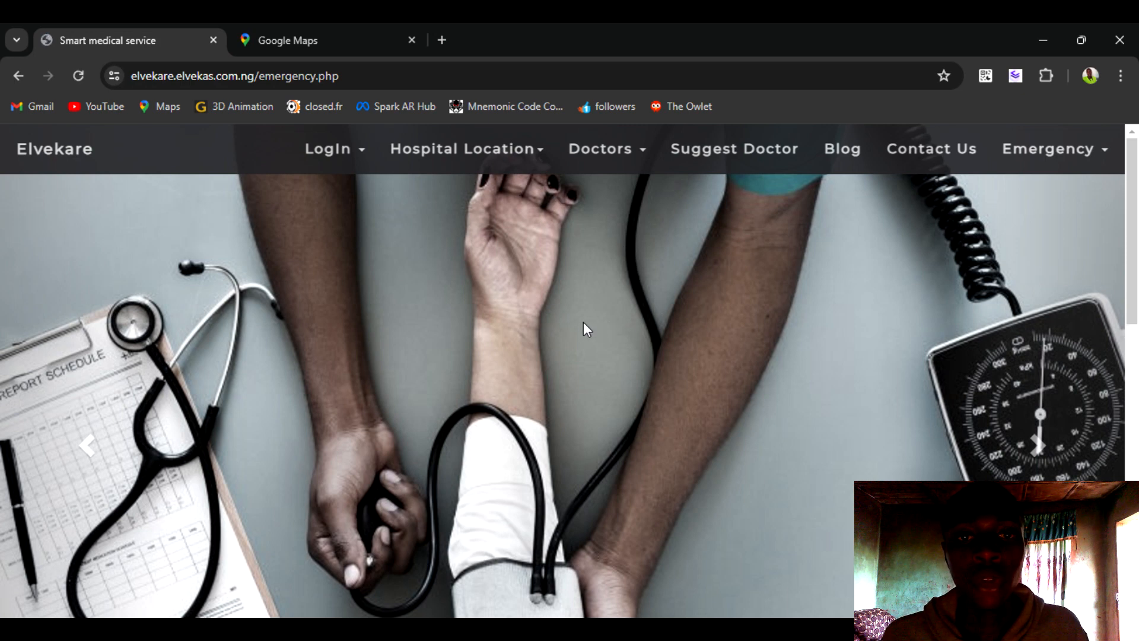
click(931, 148)
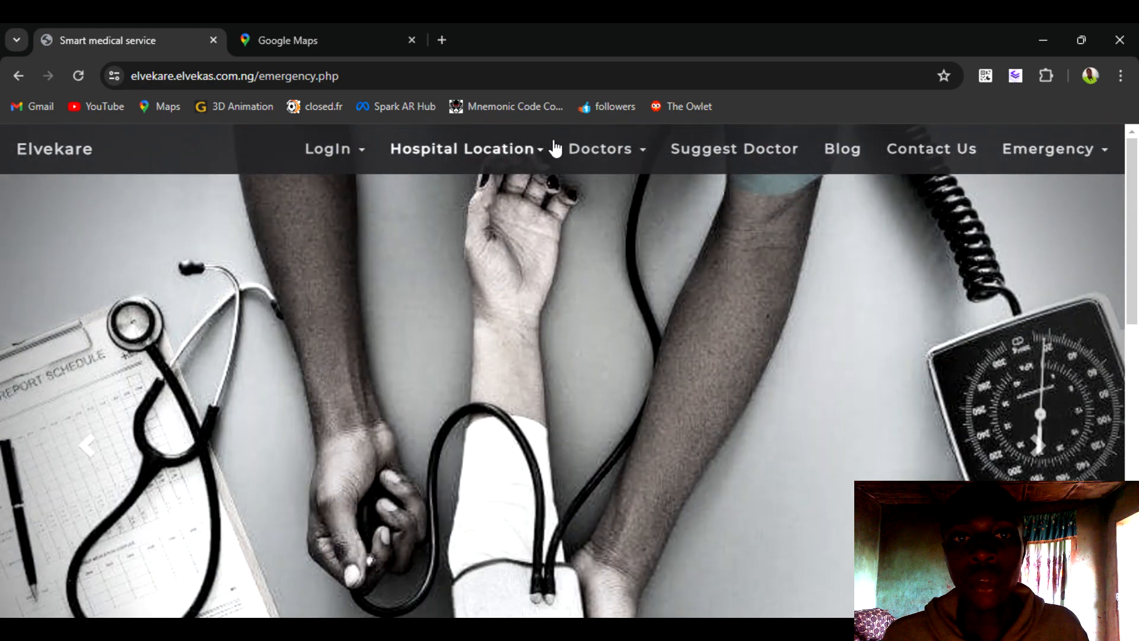
click(464, 148)
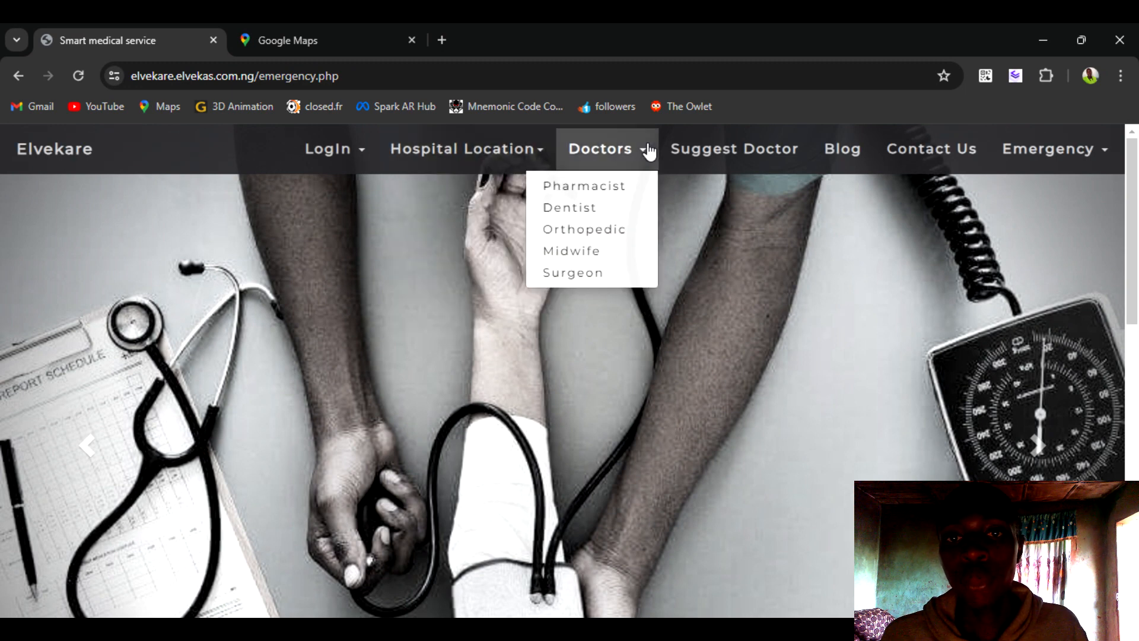
mouse_move(570, 206)
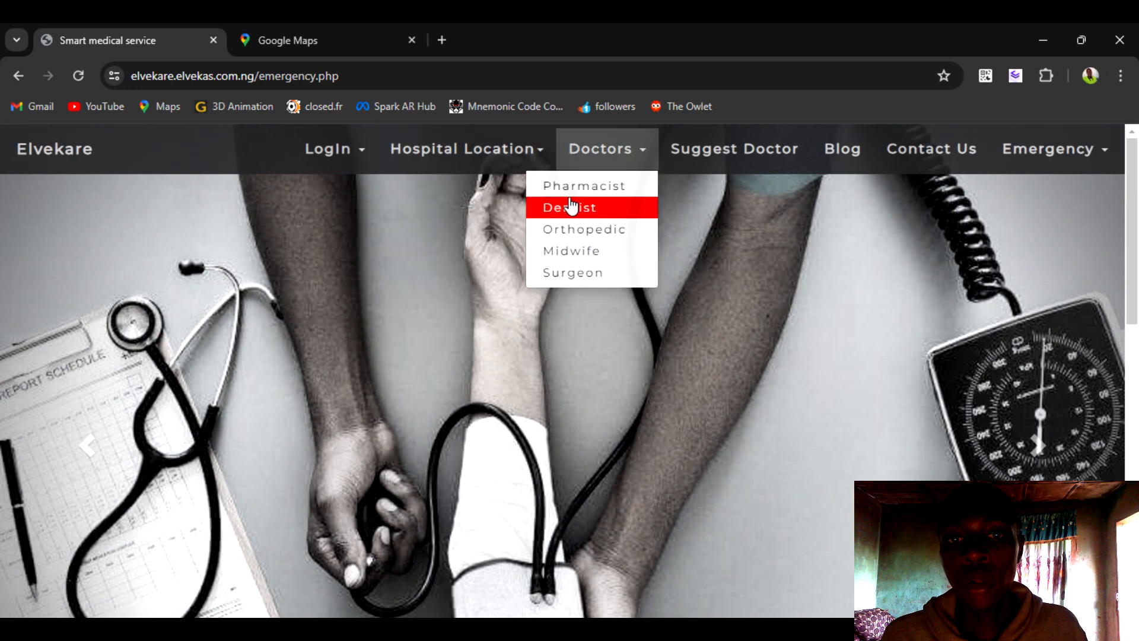
mouse_move(810, 200)
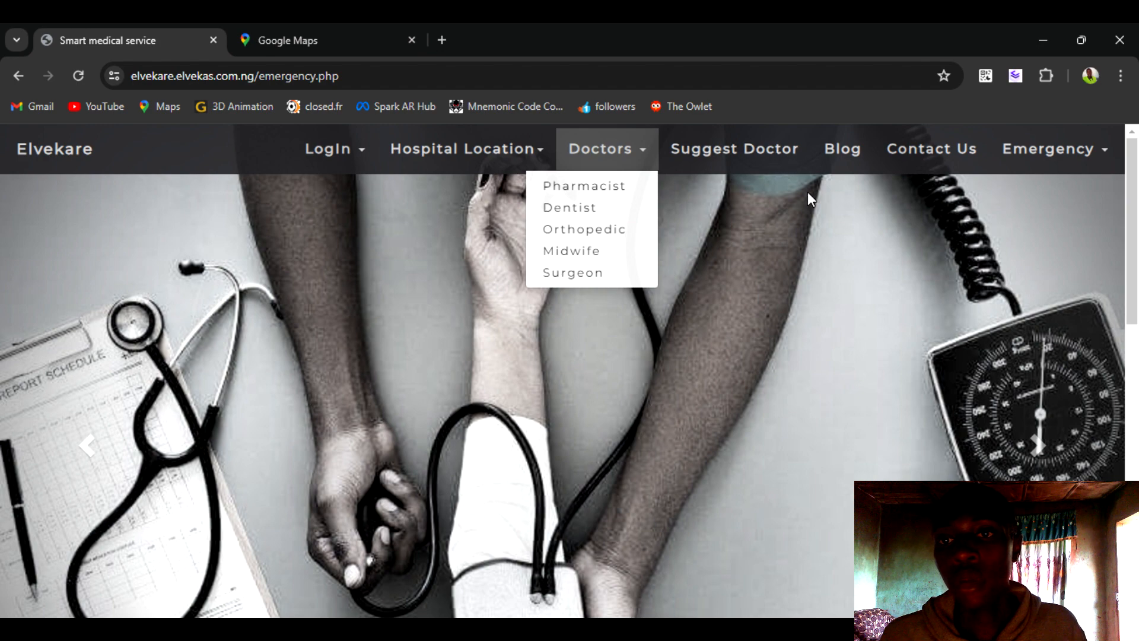
Browse the Elvekare blog's health articles on anxiety, jaundice and viral fever.
click(841, 149)
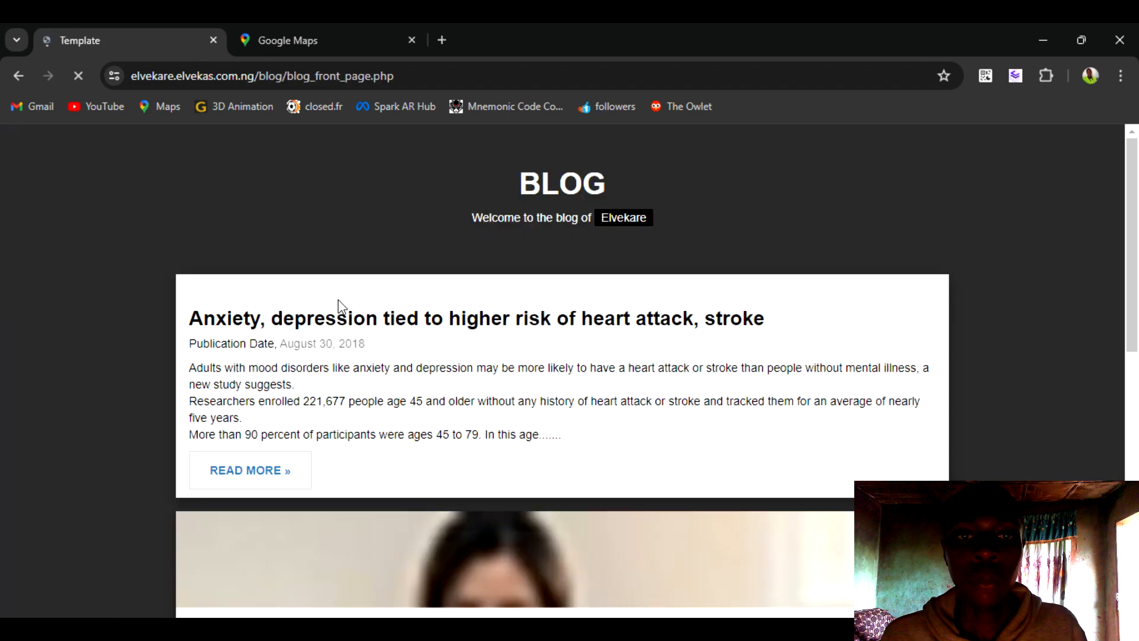
scroll(down, 3)
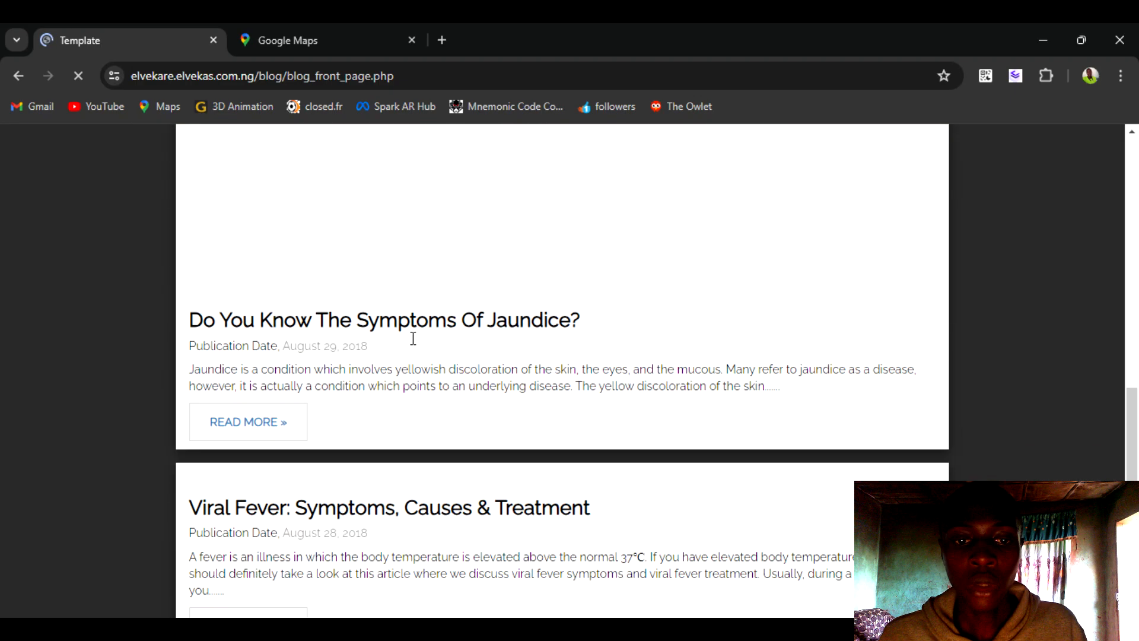